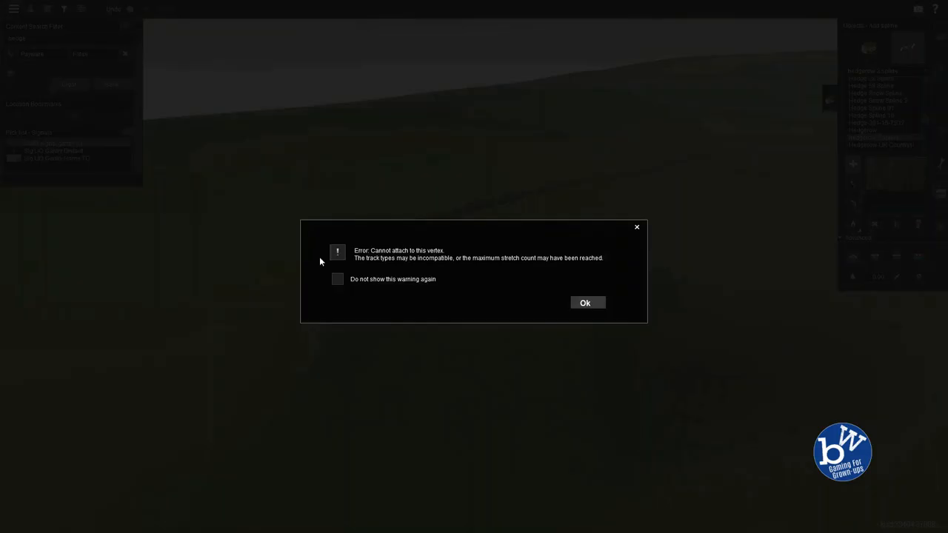
# Step: Dismiss the 'Cannot attach to this vertex' error with Ok
pyautogui.click(584, 303)
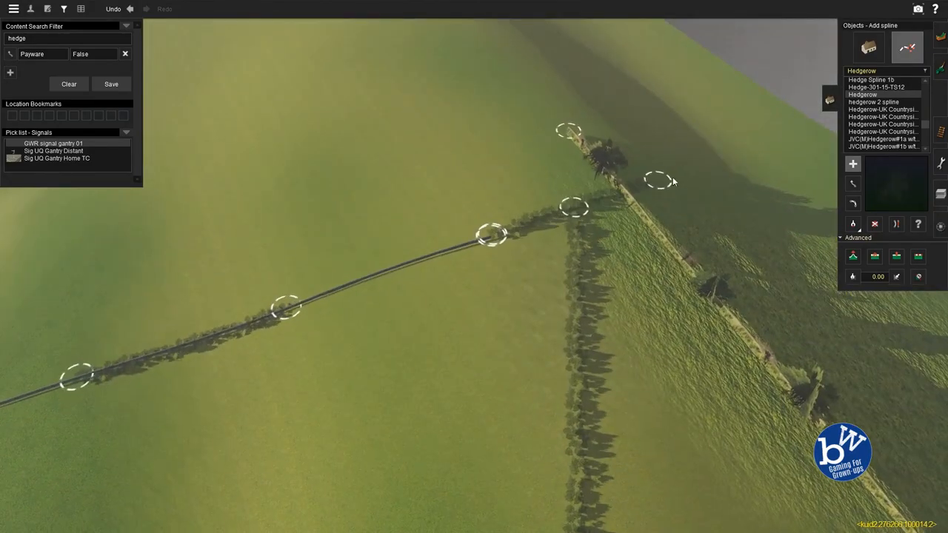
# Step: Zoom the view down to the double-track stretch still needing hedgerows
pyautogui.scroll(-3)
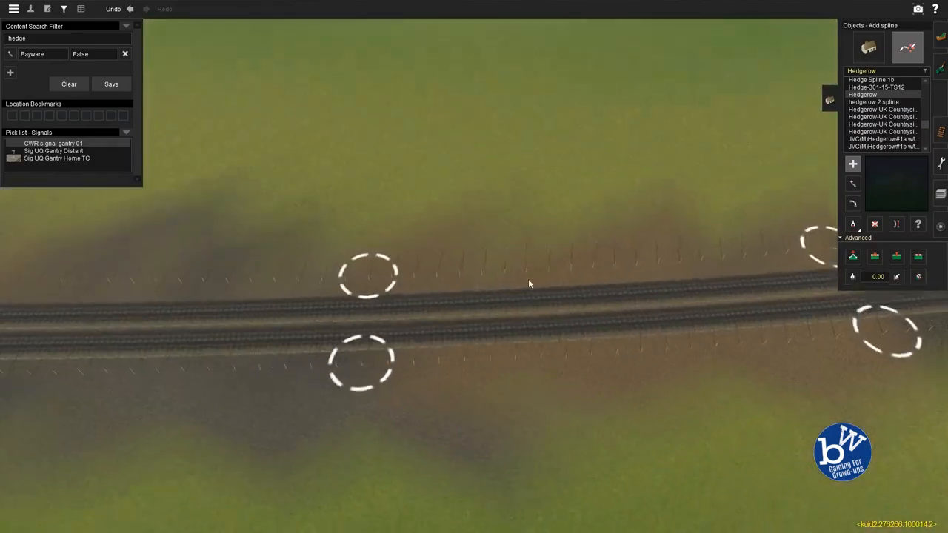